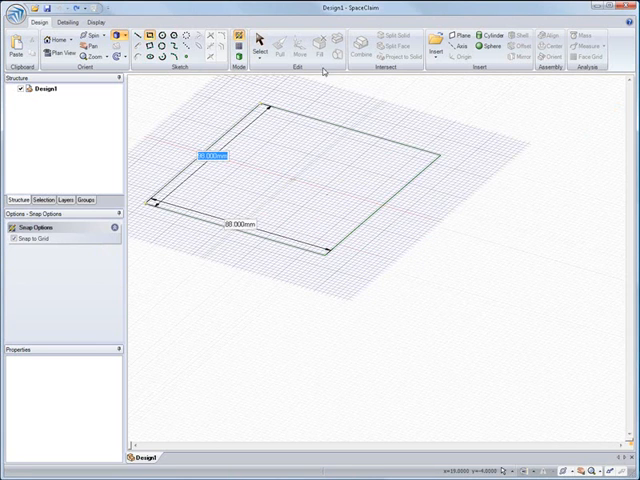
- Finish the 88 mm square sketch and bring up options for the pulled block
click(285, 50)
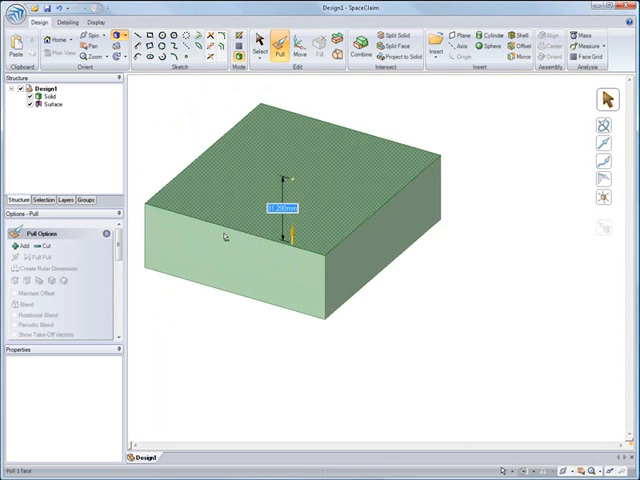
right_click(40, 99)
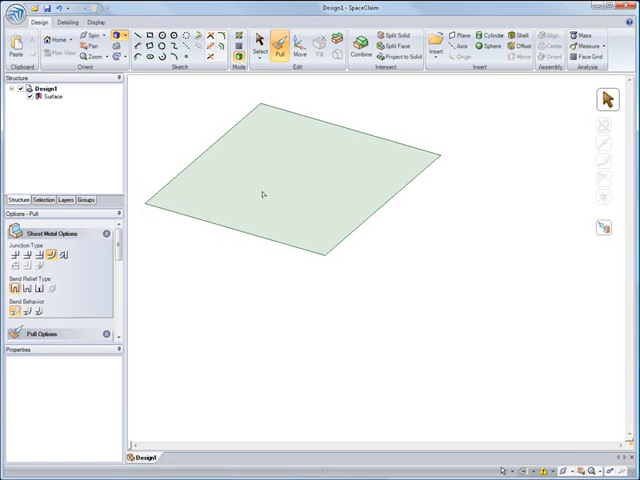
click(290, 175)
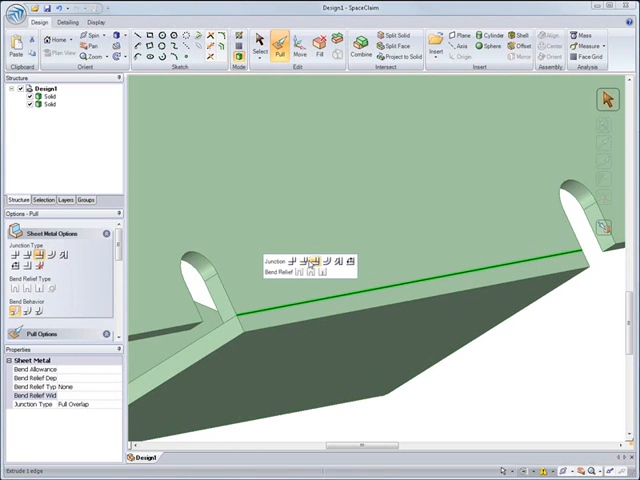
- Give the corner edge a Full Overlap junction
click(306, 262)
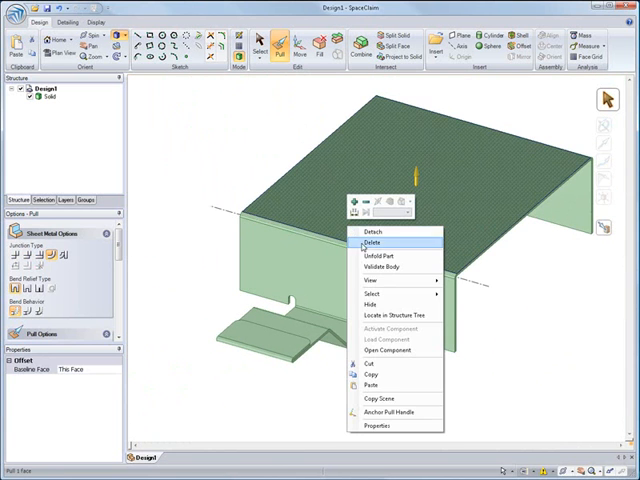
- Unfold the part into the Unfolded/Design1 flat pattern, about 88 by 225 mm
click(376, 245)
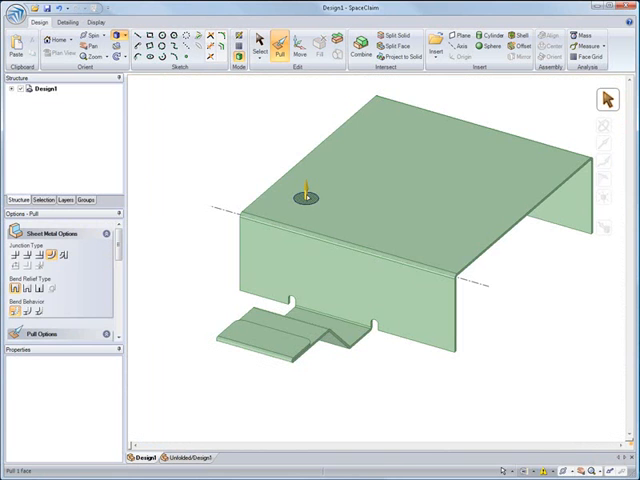
click(300, 192)
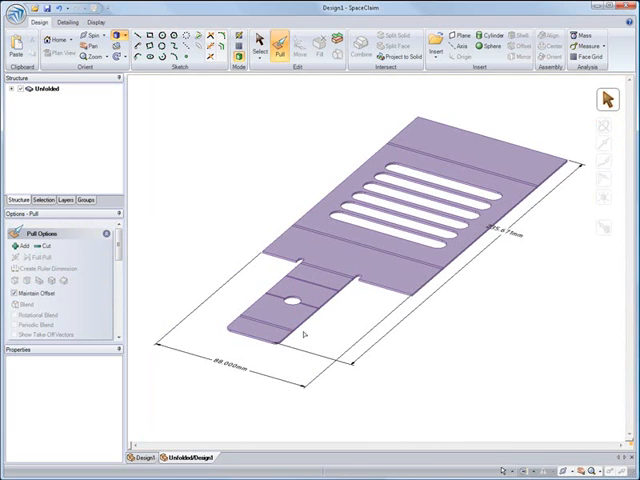
- Inspect the slotted flat pattern and move on from the Unfolded tab
click(147, 458)
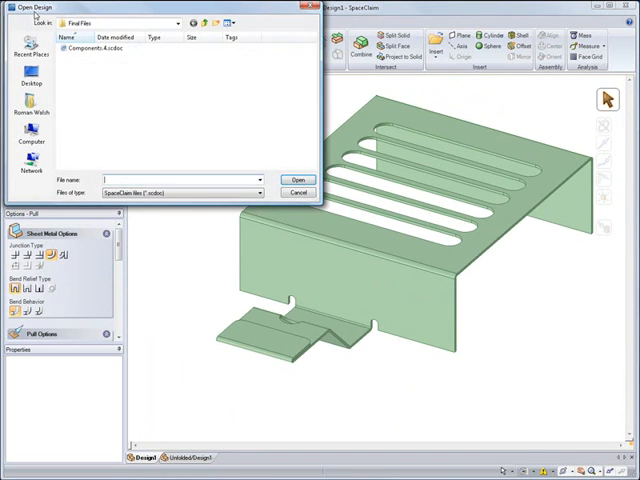
- Filter Open Design to SolidWorks files and open box.SLDASM
click(262, 192)
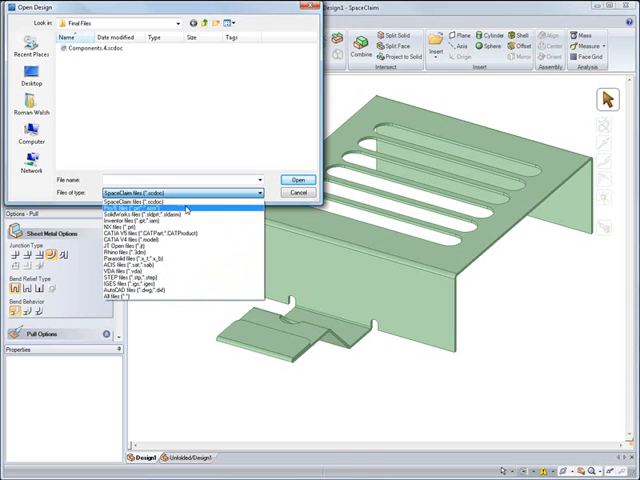
click(150, 213)
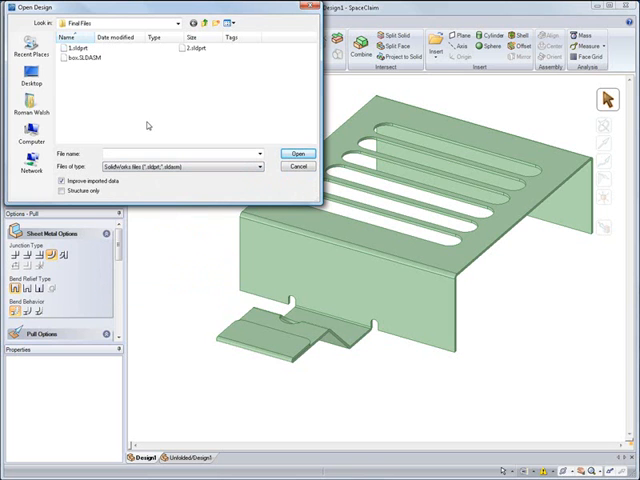
click(296, 152)
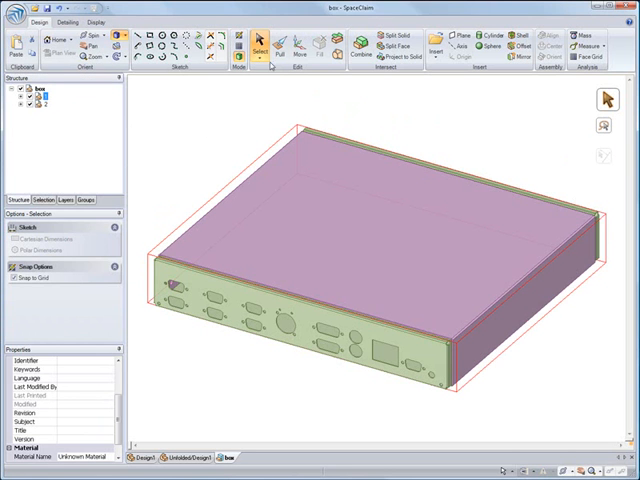
- Cancel the move and make the housing sheet metal, 1 mm thick, 0.5 mm inner radius
click(290, 44)
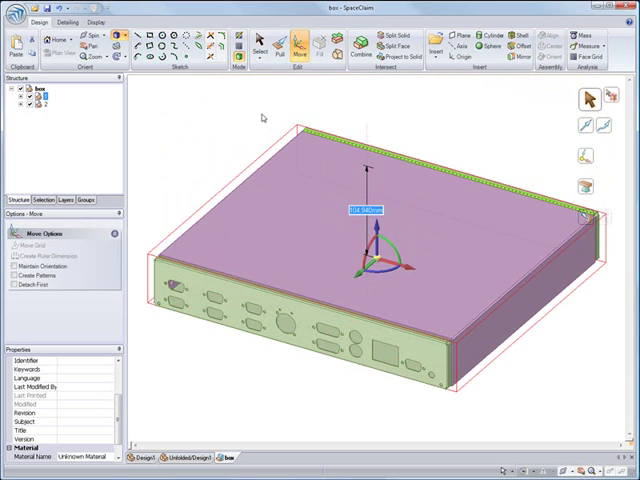
click(259, 42)
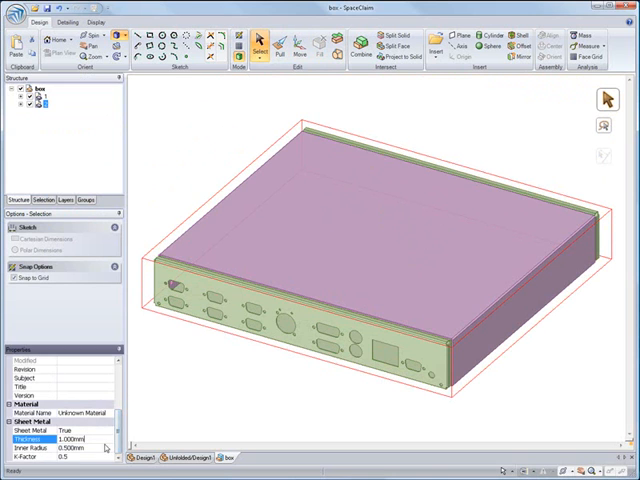
click(324, 420)
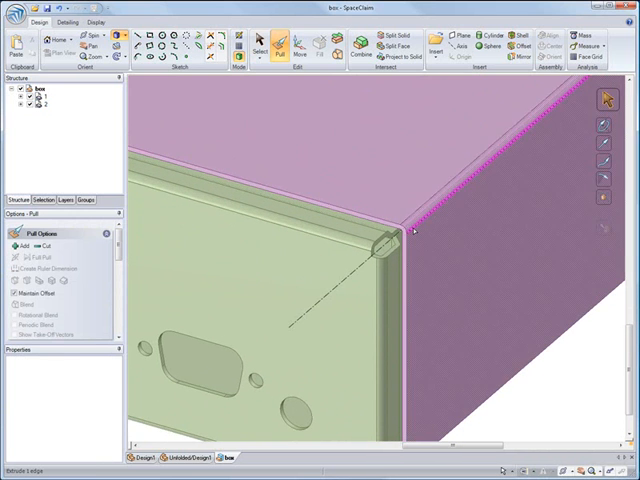
- Pick the housing's front-corner edge and expand the housing component to its solid
click(408, 232)
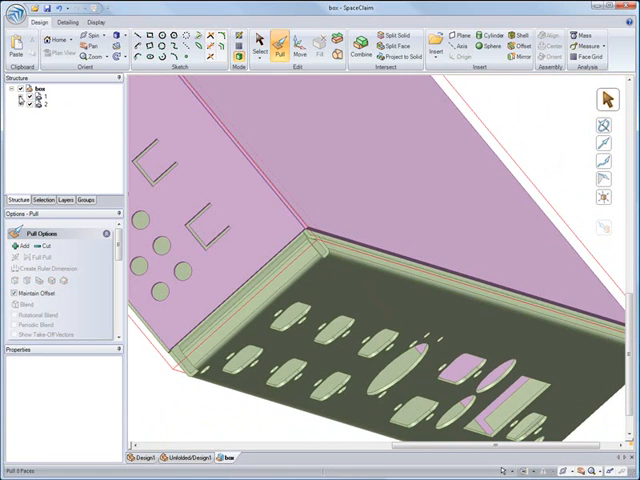
click(55, 105)
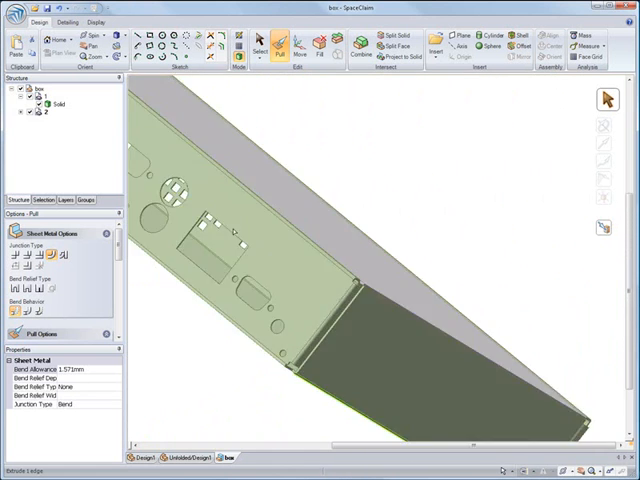
- Bring up the selected faceplate edge's options, then clear the selection
right_click(38, 90)
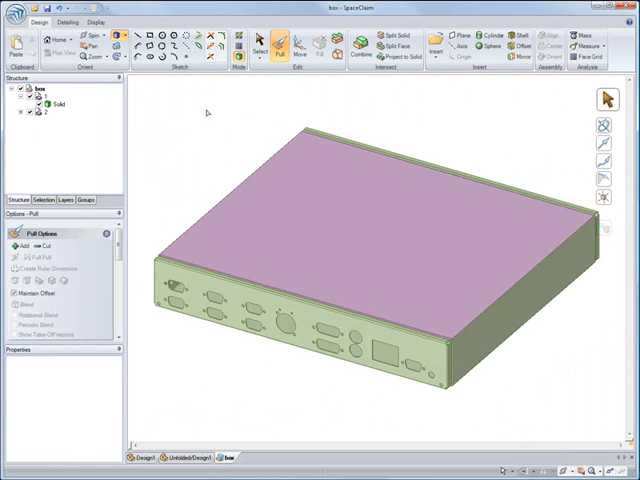
click(258, 47)
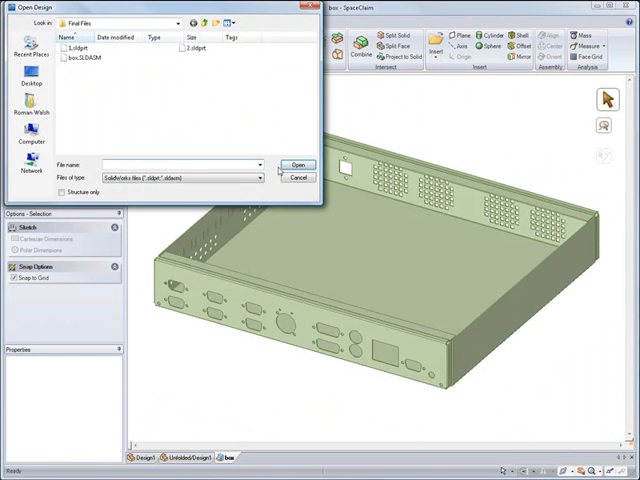
- Insert Components 4.scdoc and show Fans 1U instead of the tall fans
click(180, 178)
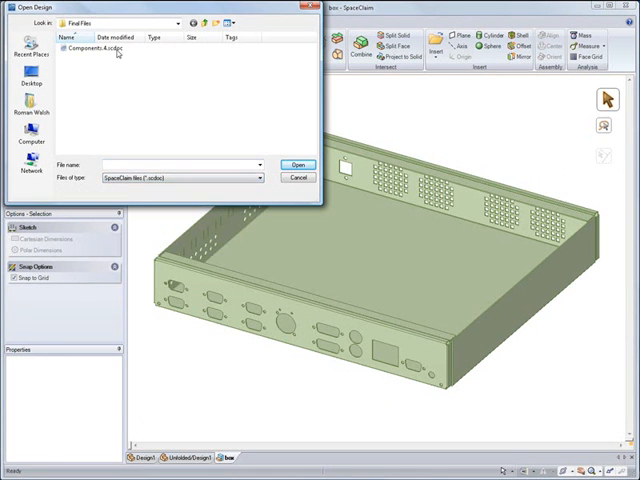
click(296, 163)
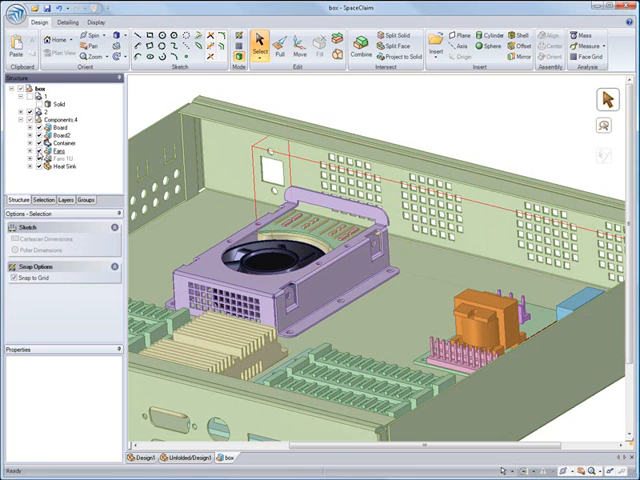
click(45, 157)
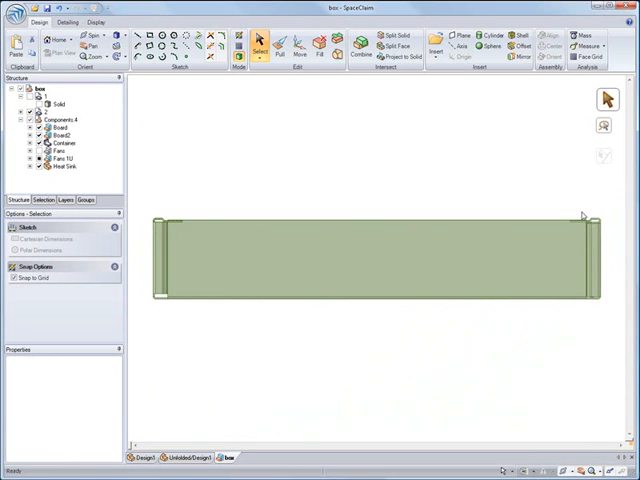
mouse_move(495, 198)
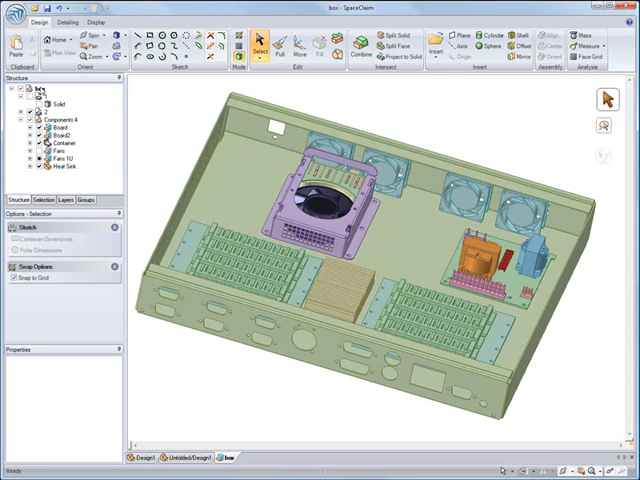
- Switch to the Design1 tab and select the slotted bracket for copying
click(48, 113)
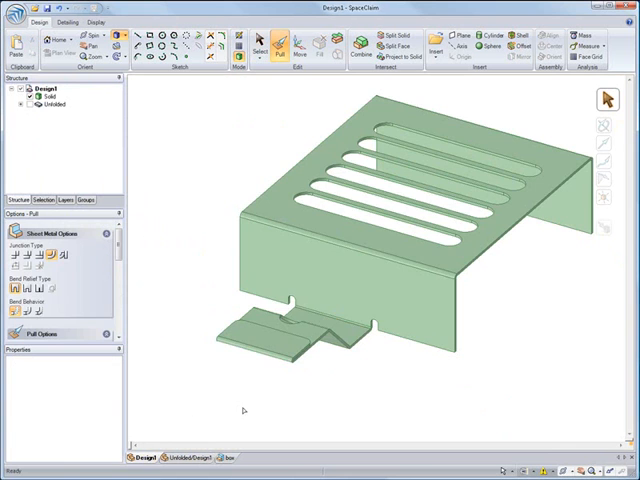
click(410, 135)
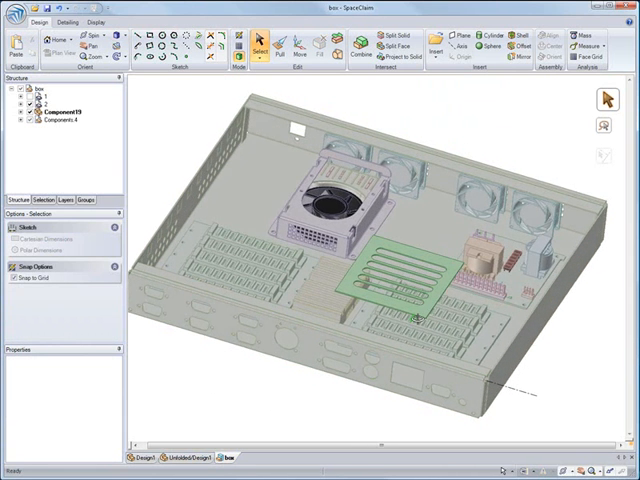
click(62, 108)
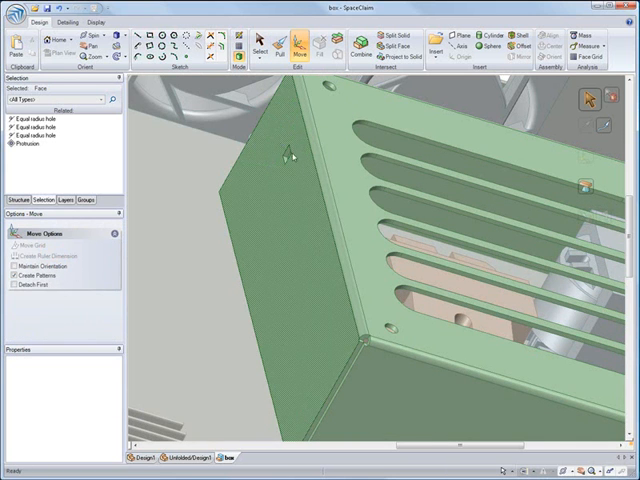
- Pick the slotted bracket's face and align it against the back wall over the power-supply board
click(290, 160)
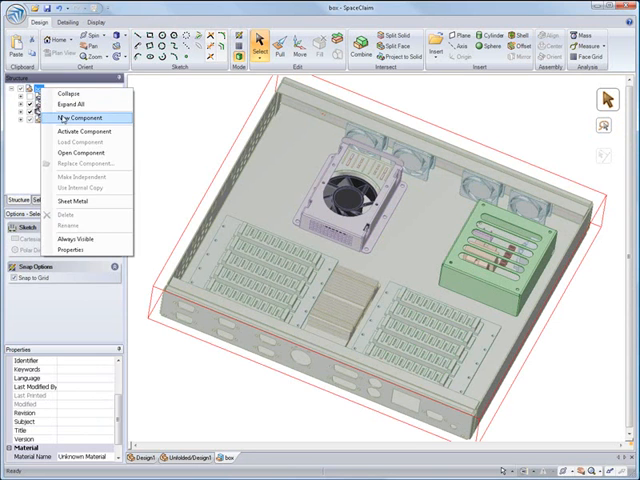
- Add a new component, sketch the baffle line in plan view, pull it up, and convert to sheet metal
click(73, 119)
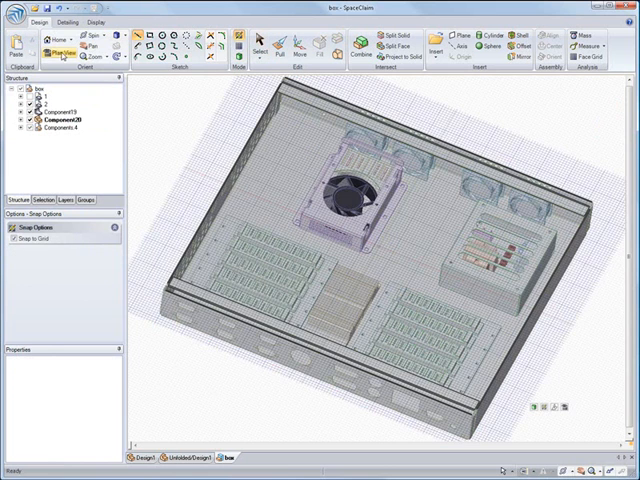
click(58, 46)
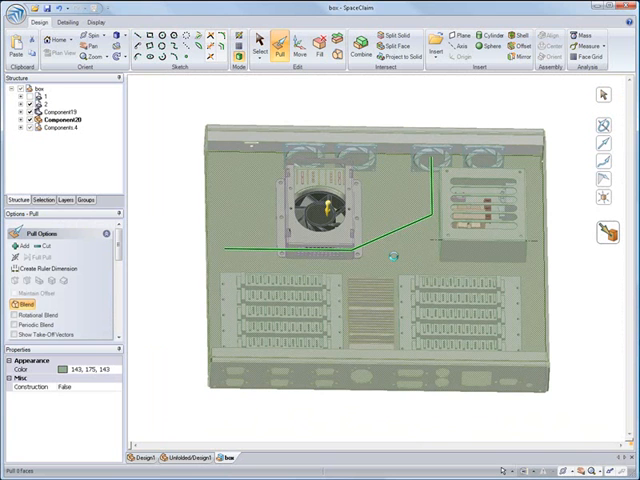
click(395, 260)
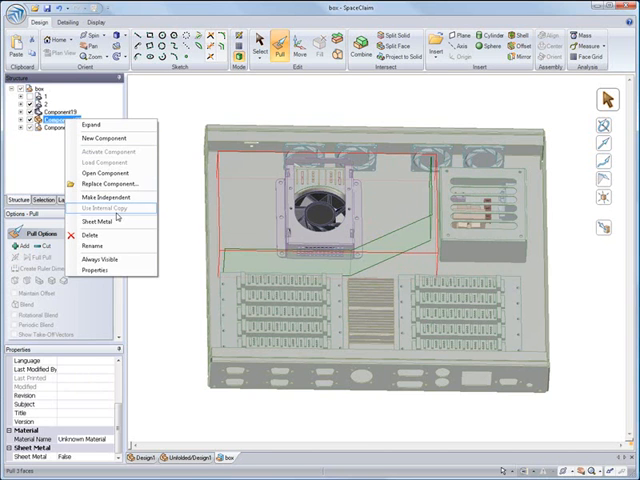
click(93, 221)
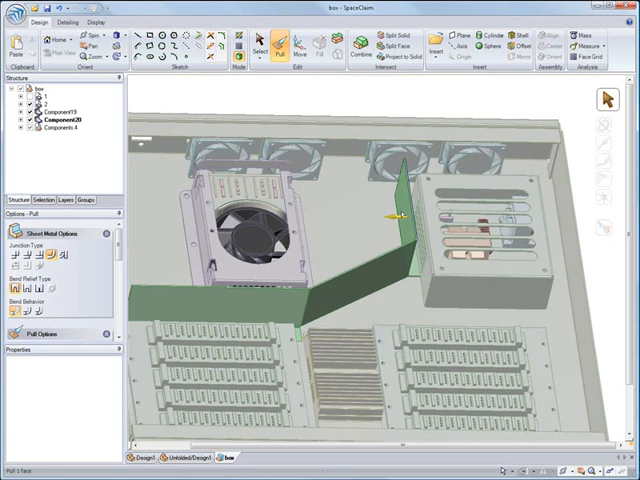
- Orbit the model to view the baffle wall edge-on between fan housing and bracket
click(400, 215)
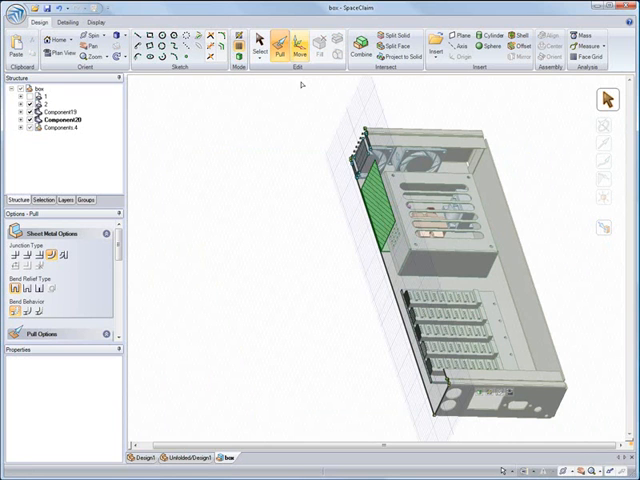
- Move the sheet-metal baffle into place inside the box between fan housing and bracket
click(297, 48)
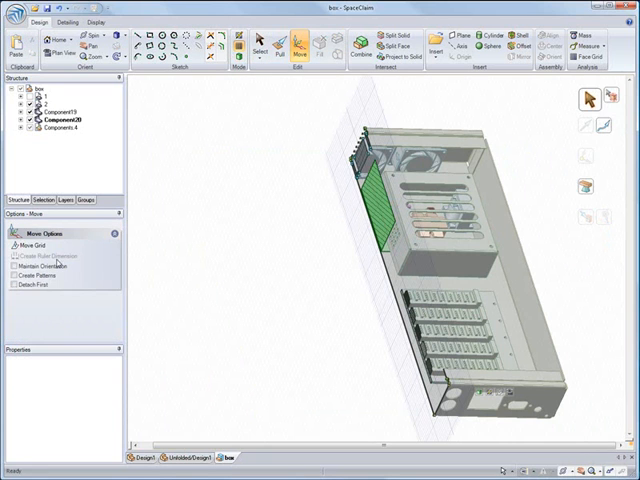
click(34, 245)
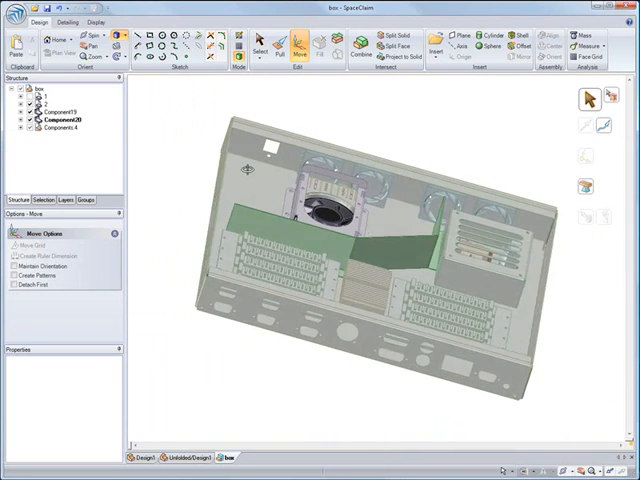
- Adjust the depression pattern's count and spacing, then orbit out to view the whole box
click(259, 48)
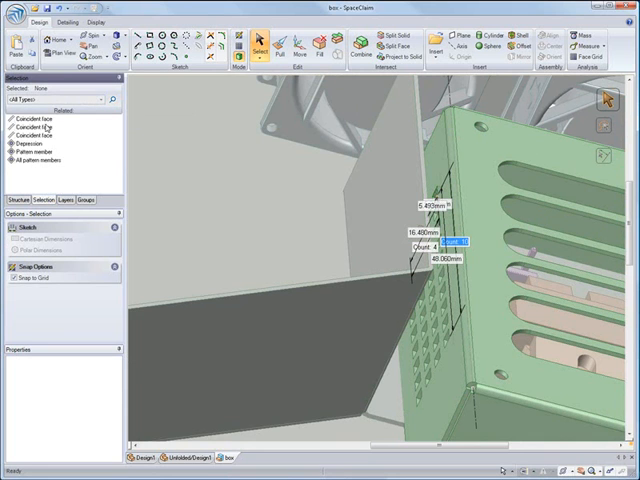
click(45, 159)
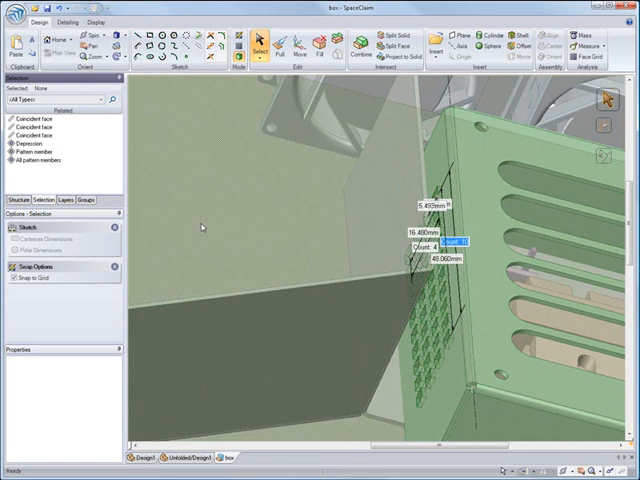
mouse_move(450, 357)
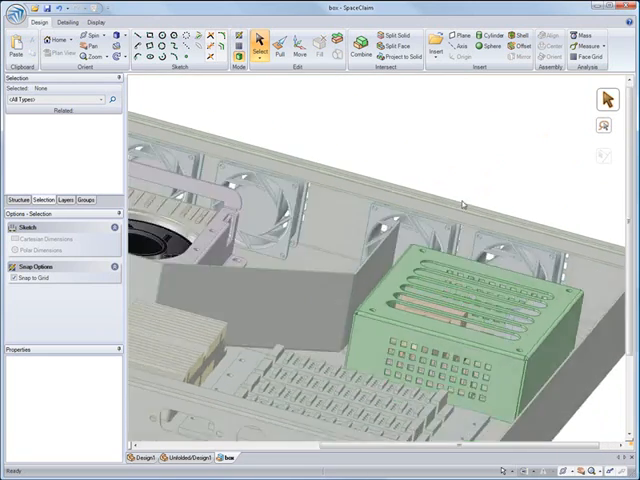
drag(400, 300, 350, 250)
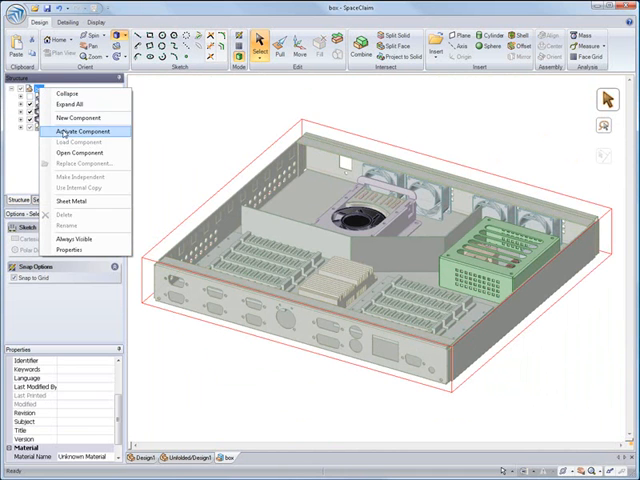
- Activate the top box assembly and insert Plastic Housing.stp as a STEP file
click(72, 131)
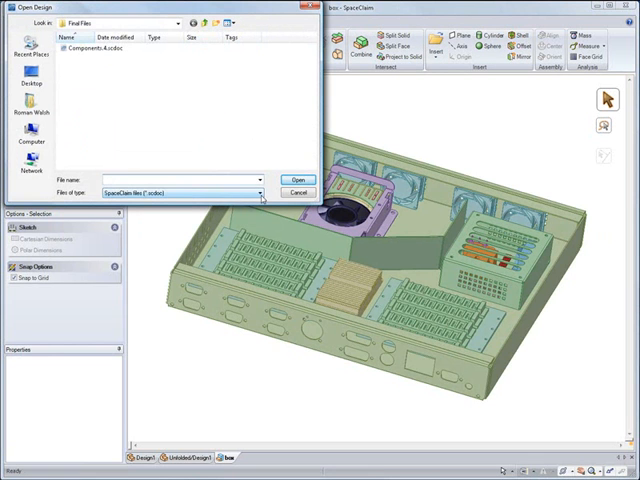
click(258, 192)
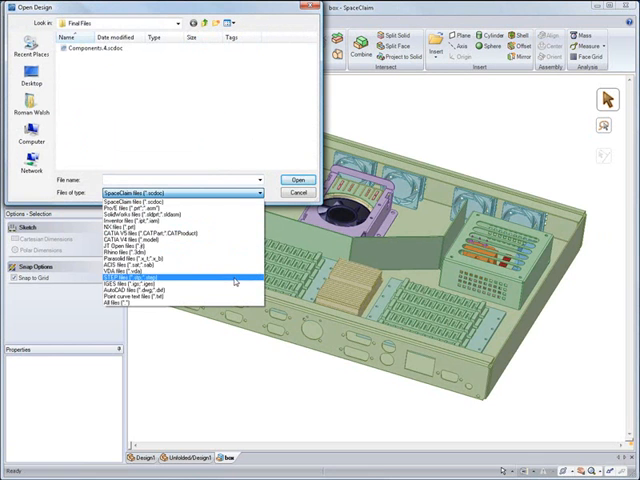
click(165, 282)
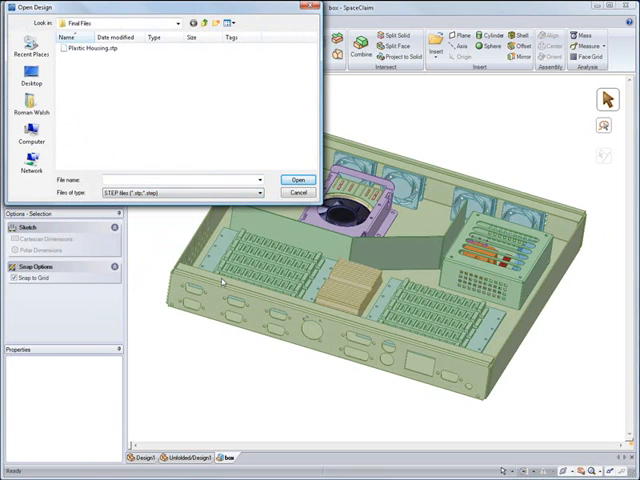
click(296, 181)
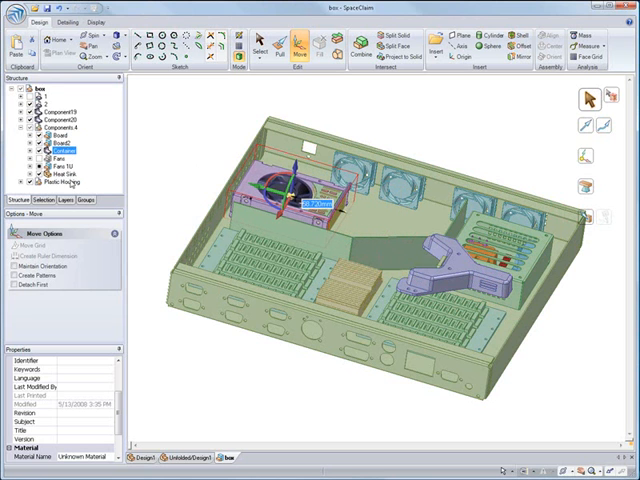
- Move the inserted plastic housing beside the fan housing, then return to Select
click(60, 183)
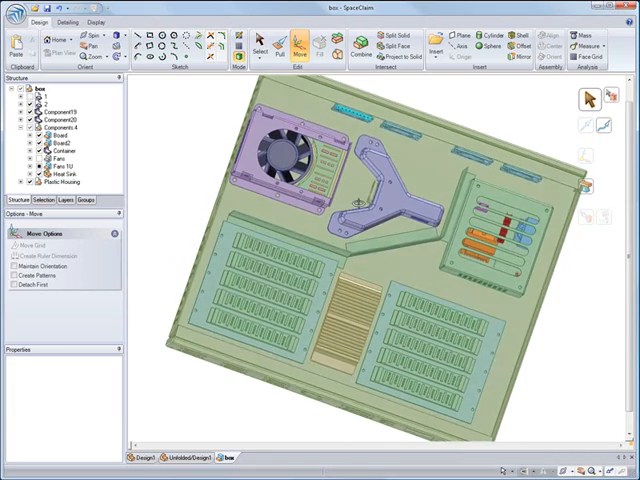
click(257, 46)
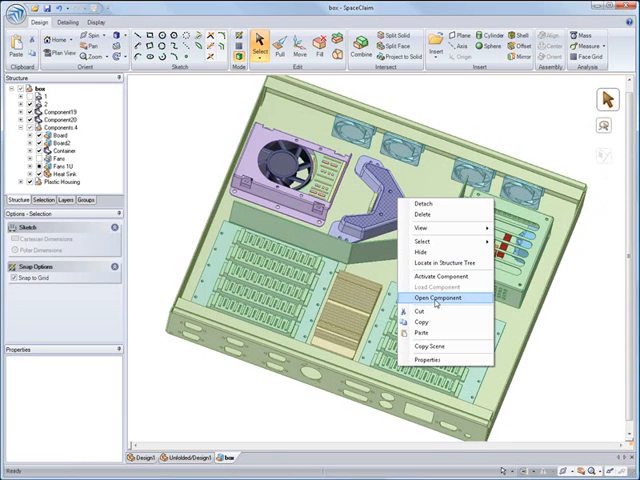
- Open the Plastic Housing component in its own Plastic Case design tab
click(436, 298)
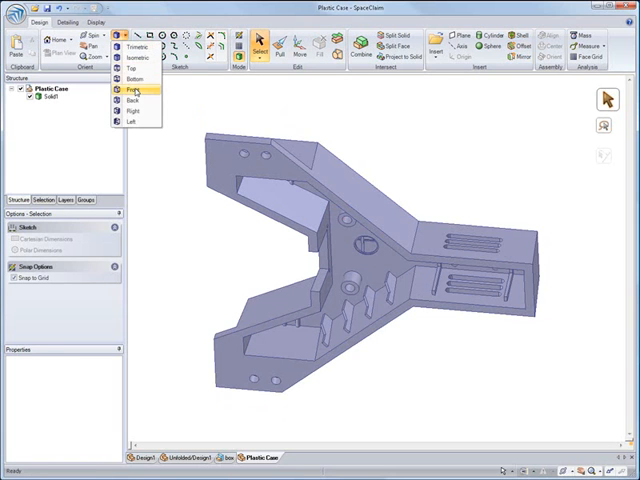
- View the housing from front and top, then box-select its internal rib features
click(135, 89)
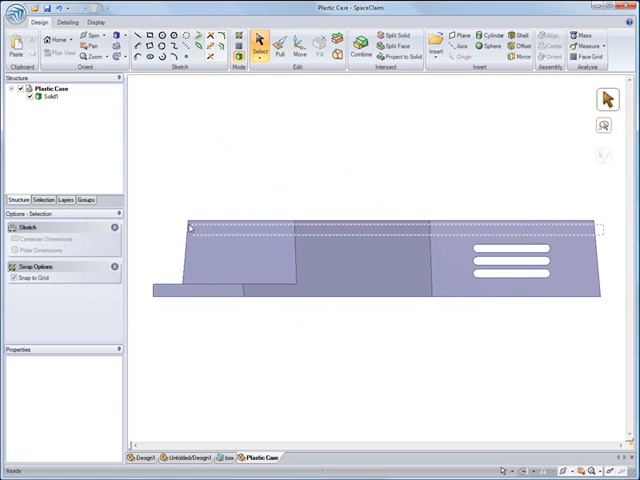
click(276, 45)
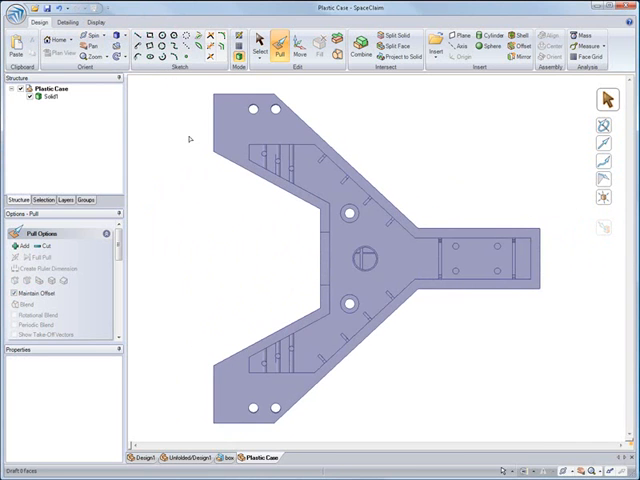
click(259, 45)
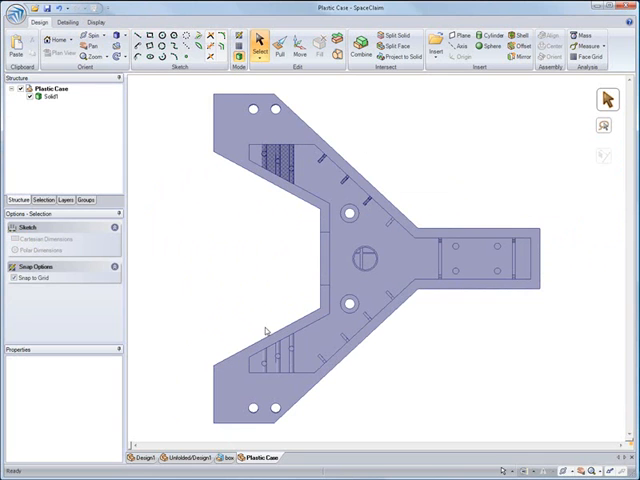
drag(265, 325, 380, 375)
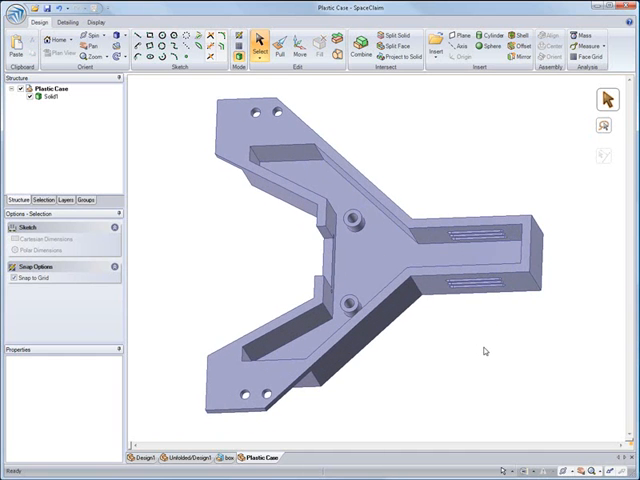
mouse_move(228, 244)
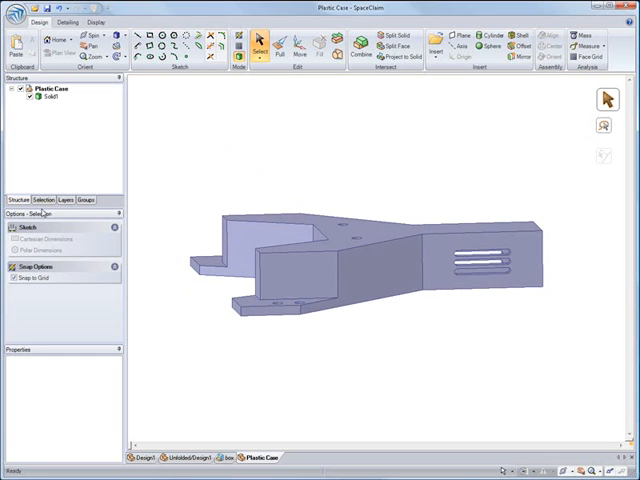
- Right-click the Plastic Case solid to bring up the Sheet Metal conversion option
right_click(40, 85)
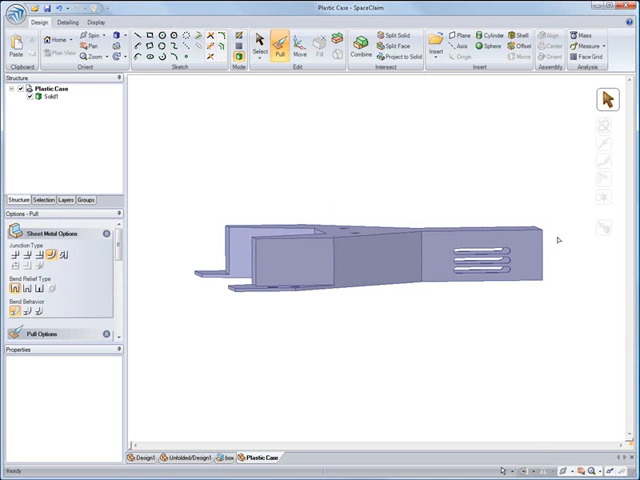
- Select the case's similar edges and show the unfolded Plastic Case in a split window
drag(207, 192, 558, 237)
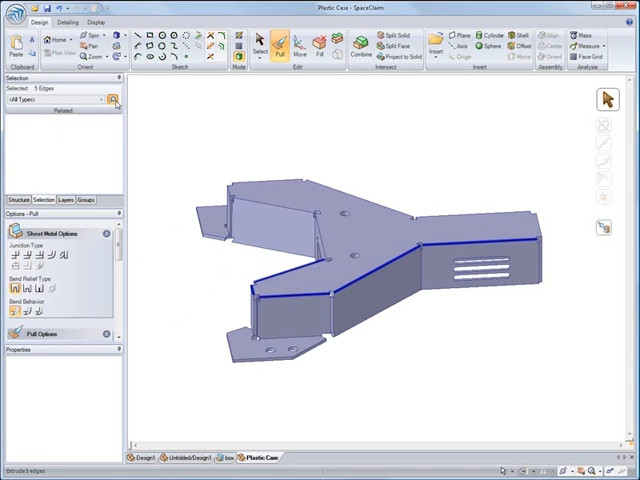
click(113, 100)
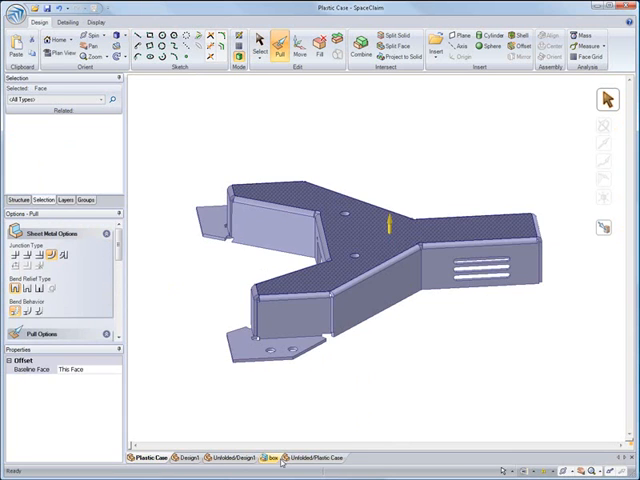
click(305, 457)
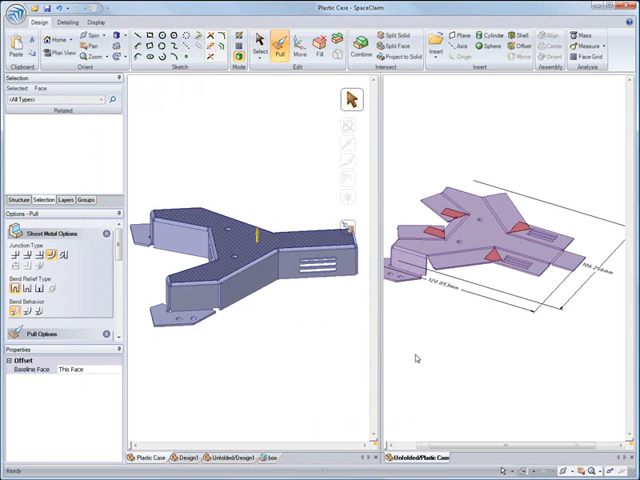
- Split the lower-arm face with a splitter edge and pull its edges into new flanges
click(259, 46)
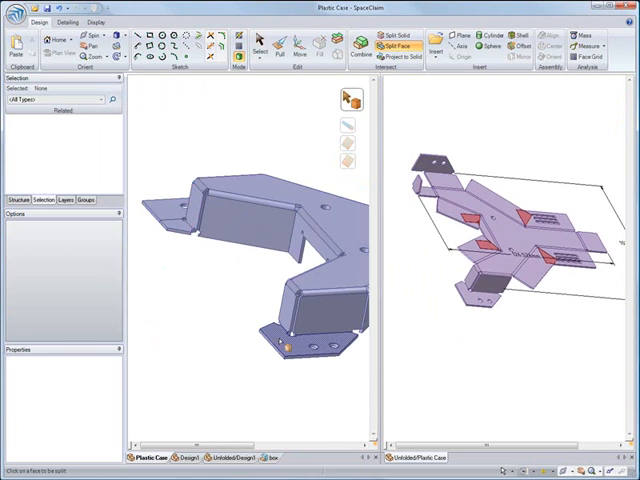
click(275, 355)
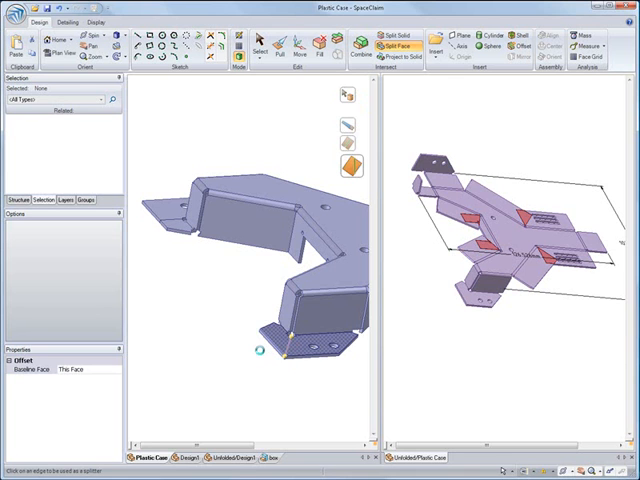
click(300, 46)
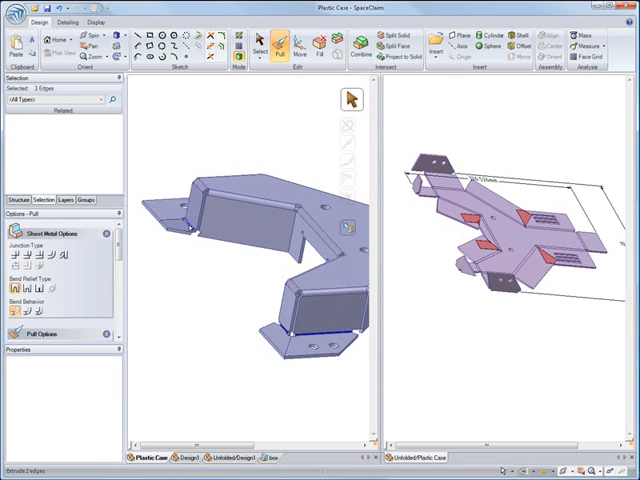
click(195, 232)
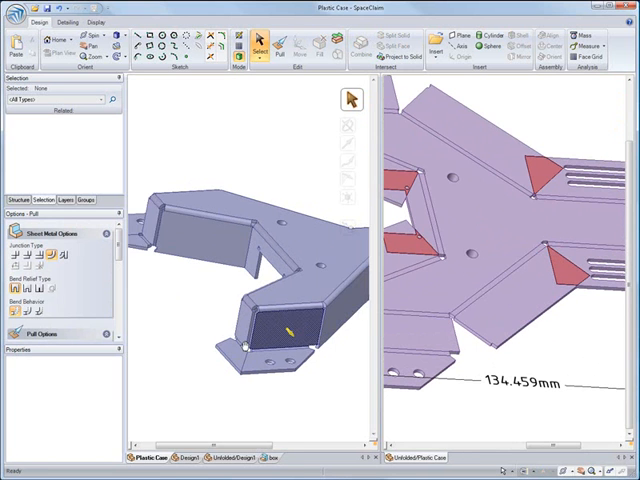
- Pull an arm edge into another flange with a No overlap junction type
click(288, 47)
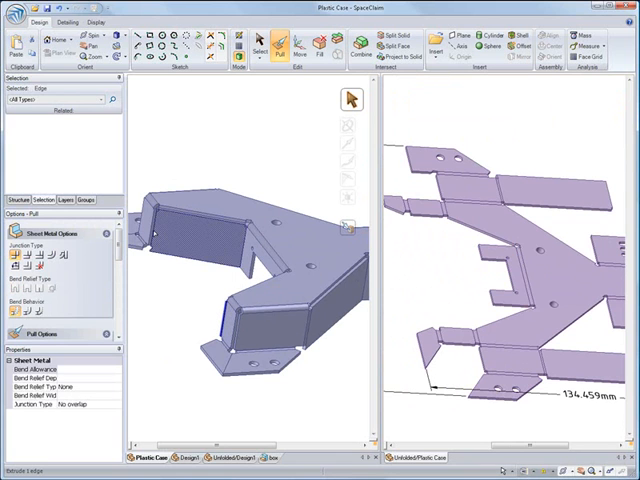
click(150, 225)
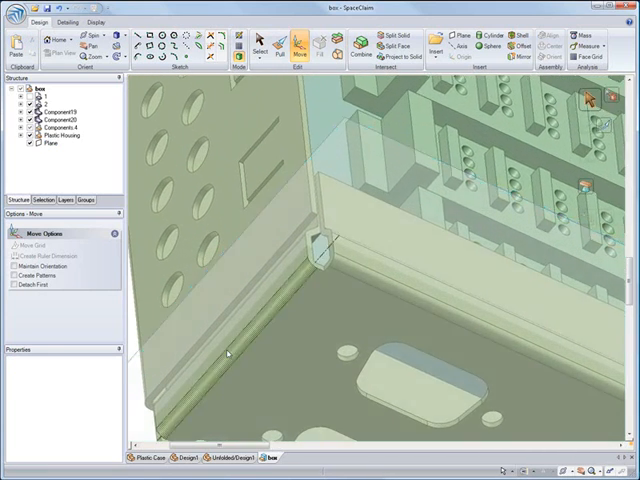
- Switch to the box tab and start Combine with the front panel as cutter
click(347, 45)
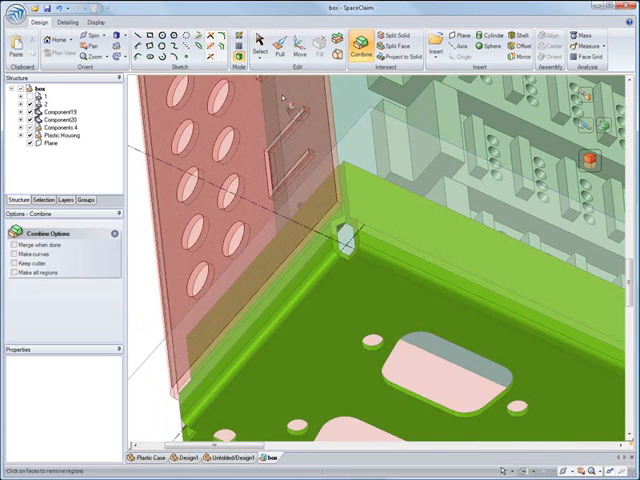
- Pick the box body as Combine target and cut it with the plane into two solids
click(257, 50)
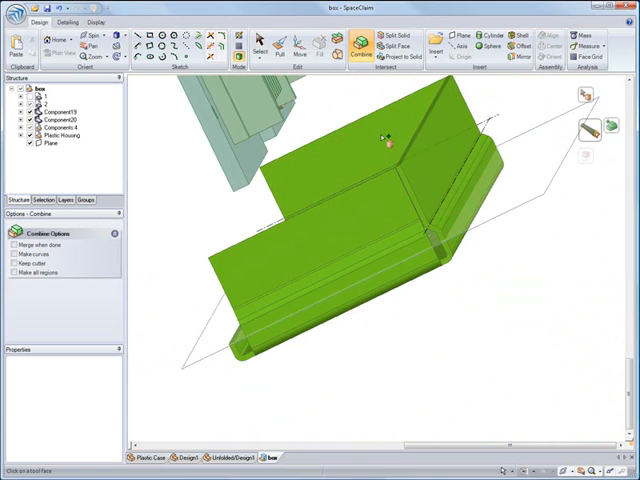
click(258, 47)
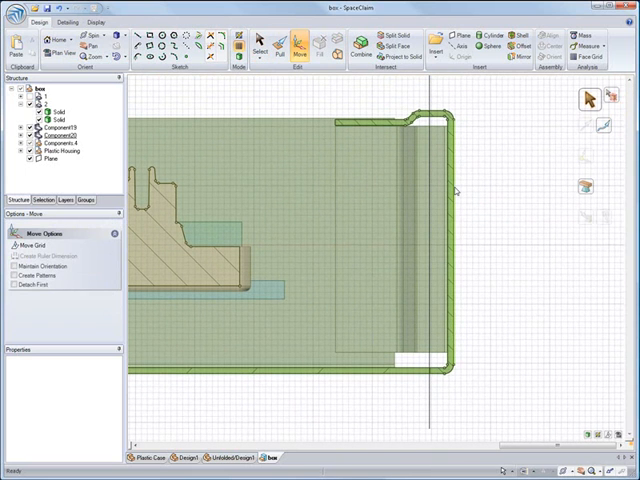
- Move the faceplate edge to overlap the box, then open the faceplate component alone
click(395, 240)
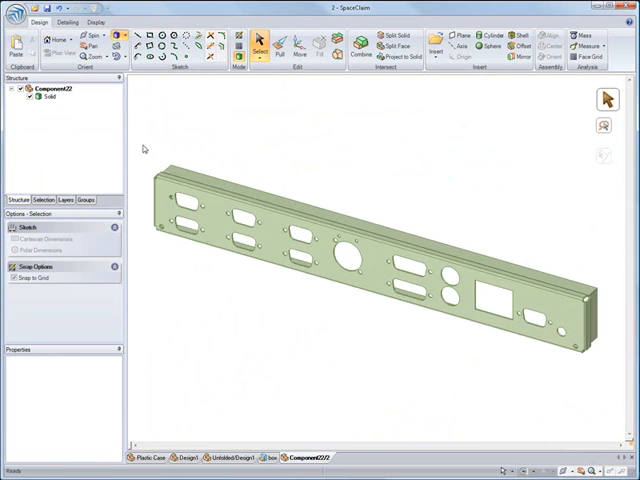
- Generate a new drawing sheet with top, front and side views of the faceplate
click(18, 18)
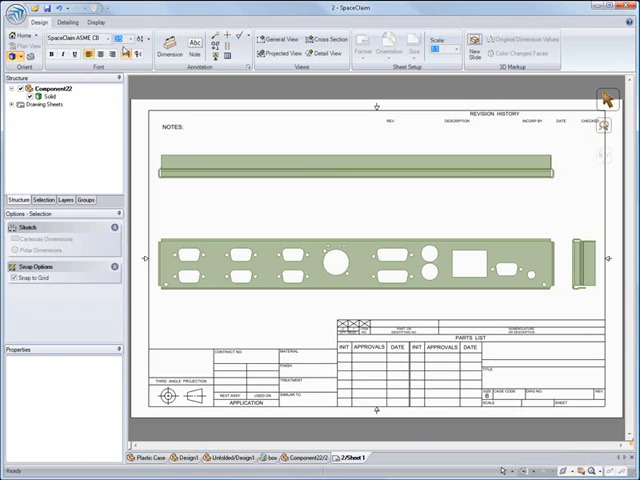
click(151, 44)
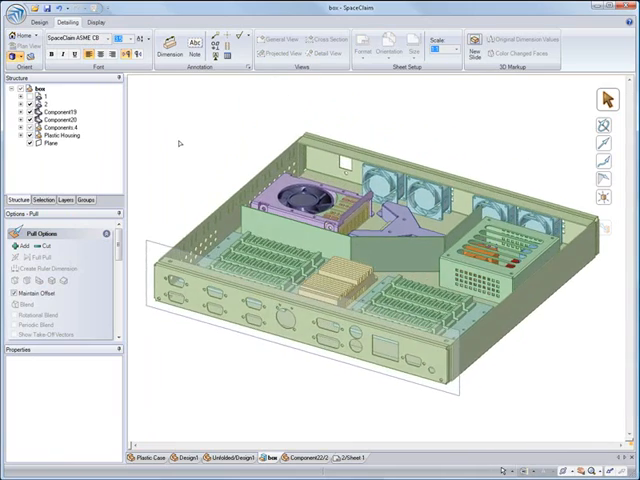
- Return to the box tab and select the Plane in the Structure tree
click(40, 152)
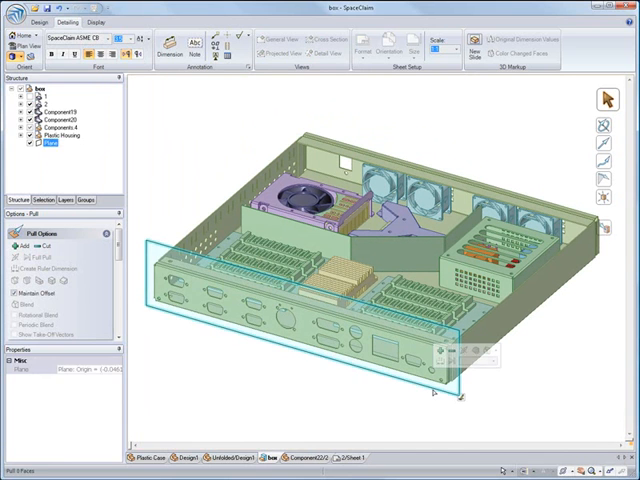